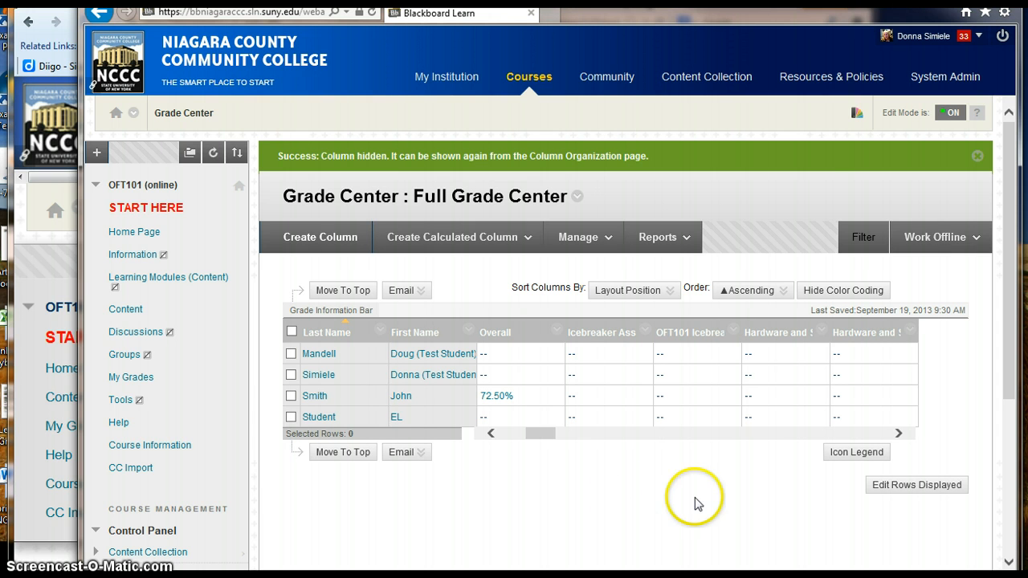
mouse_move(672, 308)
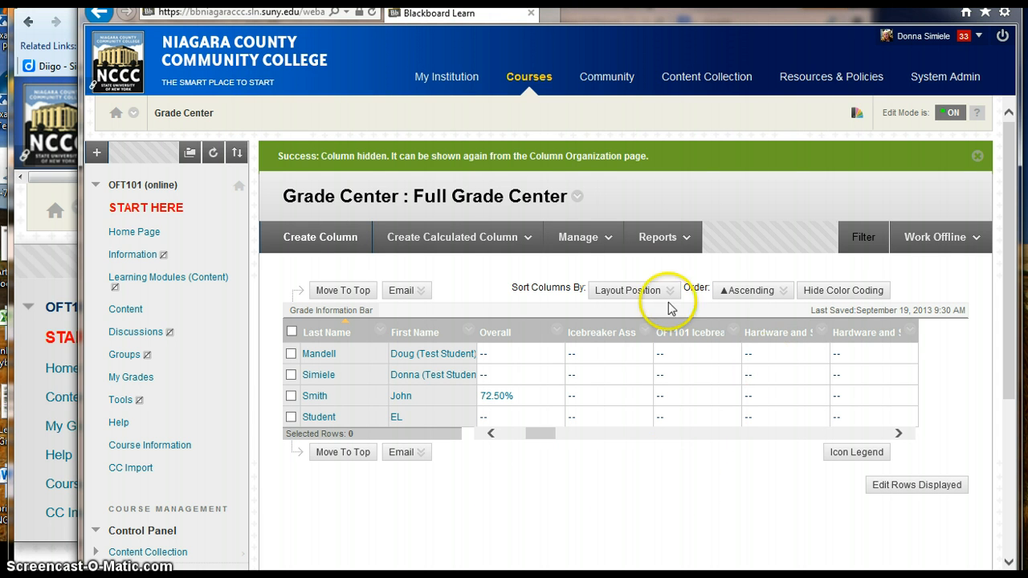
Step: Unhide the Lessons, Tests, Discussions/Assessments and Documents total columns and submit the column organization
click(585, 238)
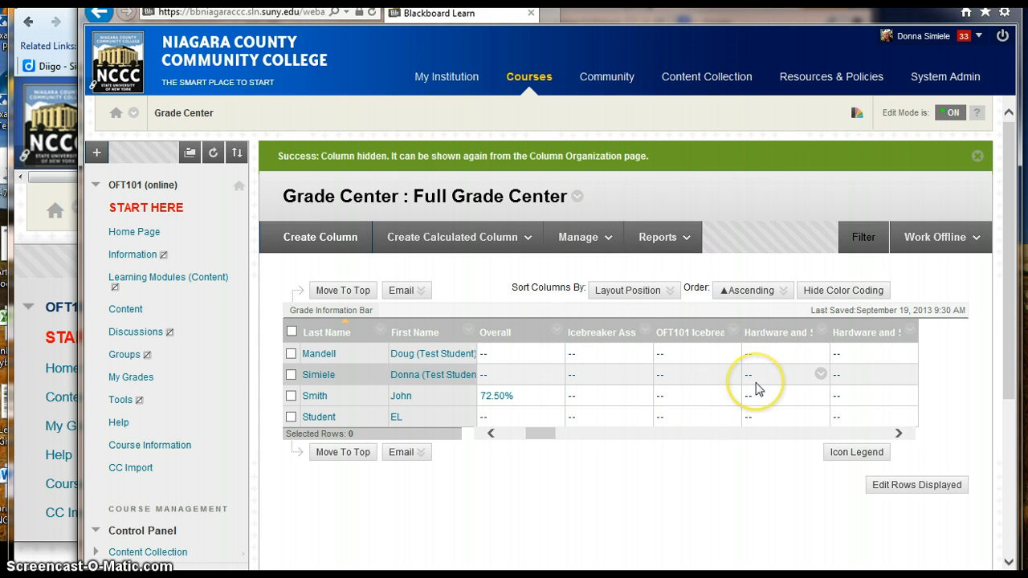
mouse_move(940, 390)
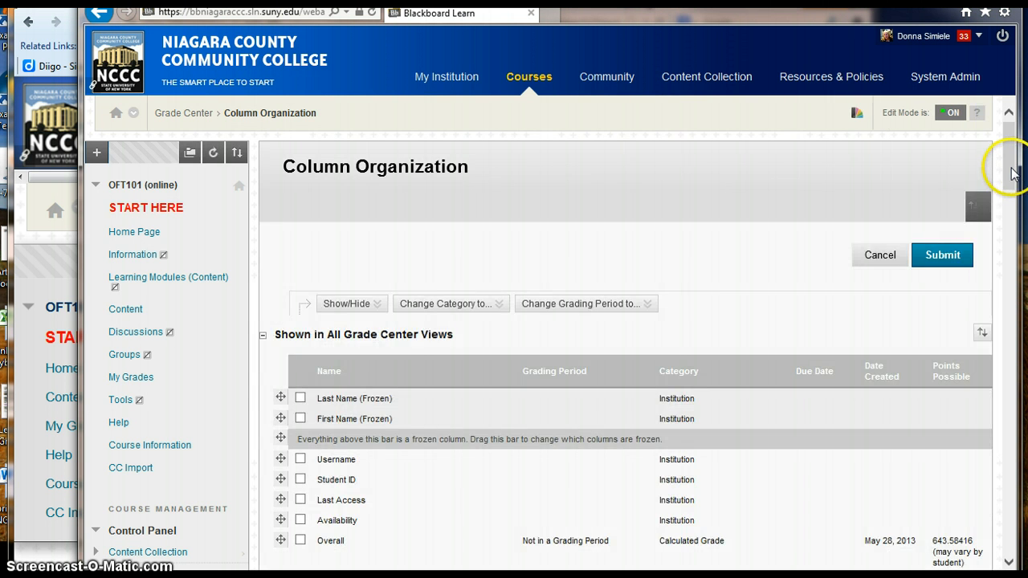
scroll(down, 3)
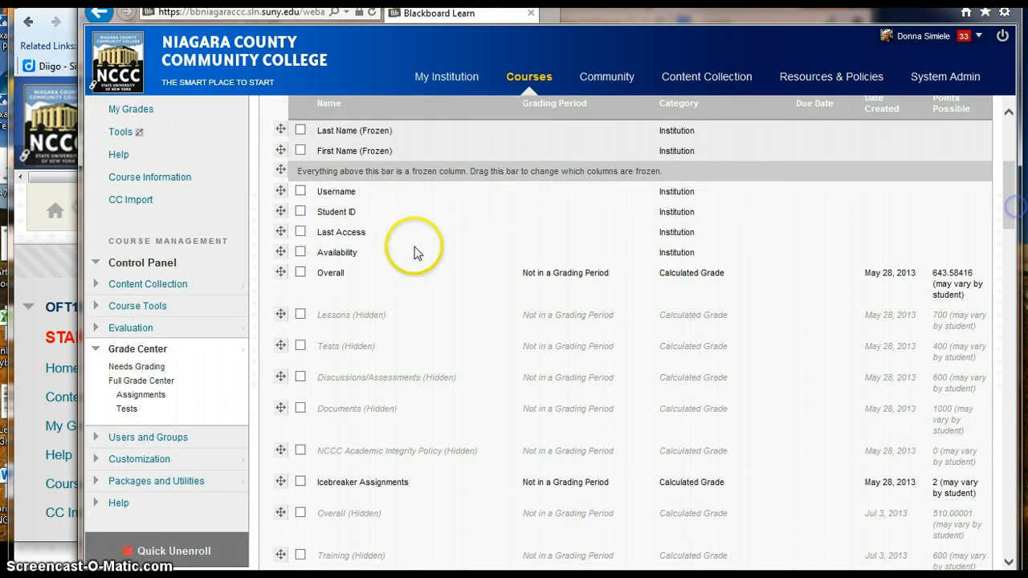
mouse_move(343, 415)
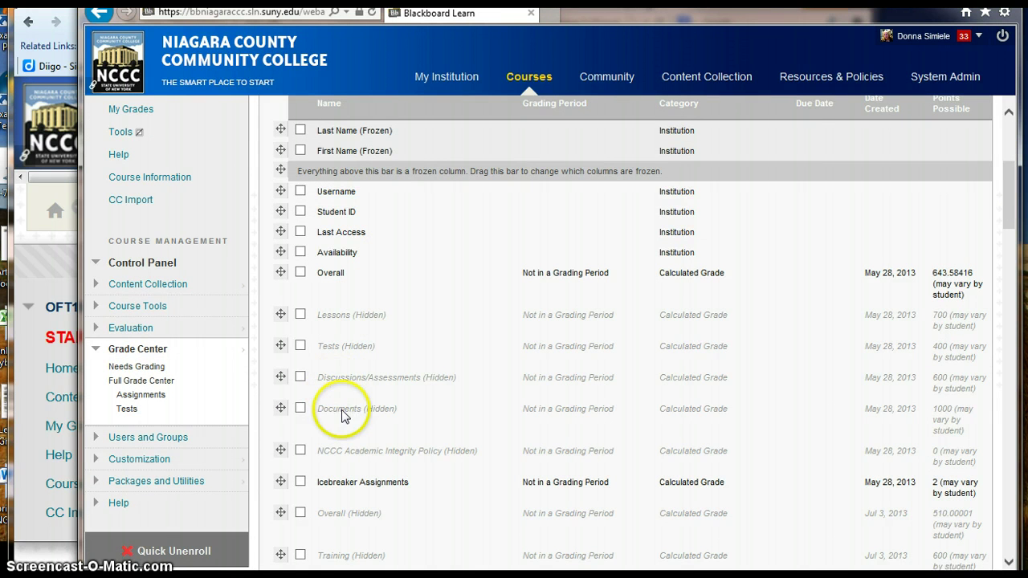
mouse_move(302, 321)
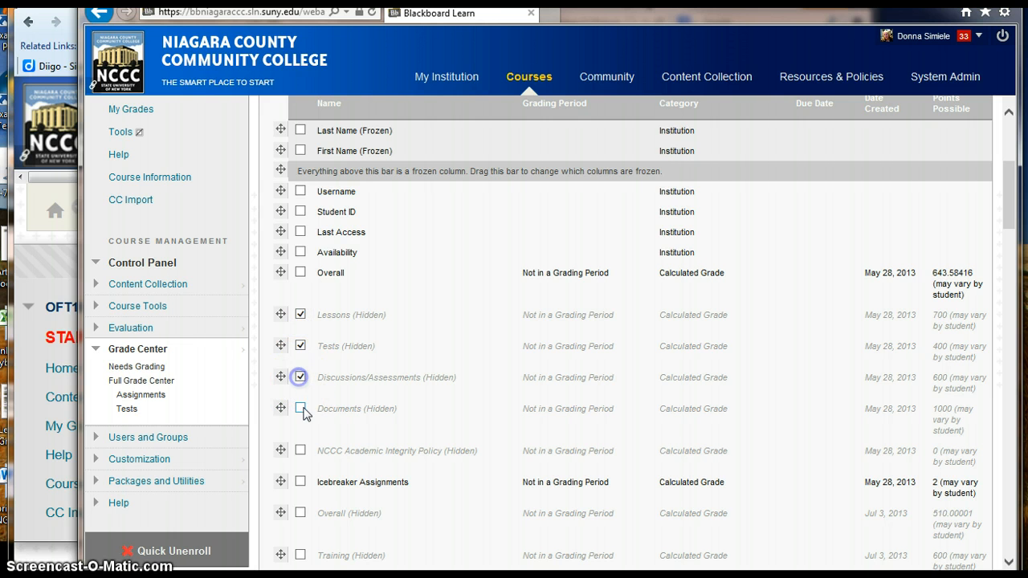
scroll(down, 3)
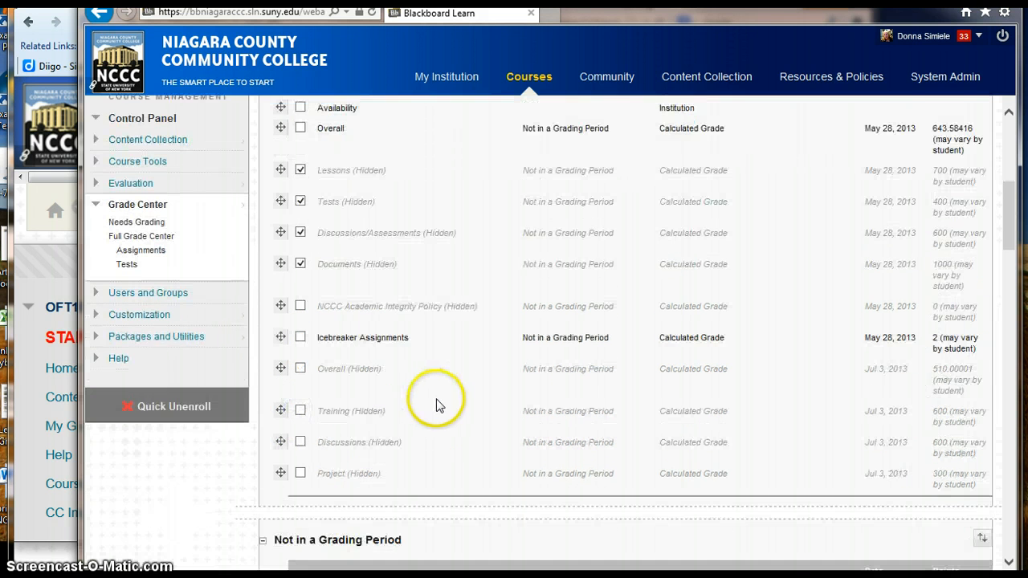
scroll(down, 3)
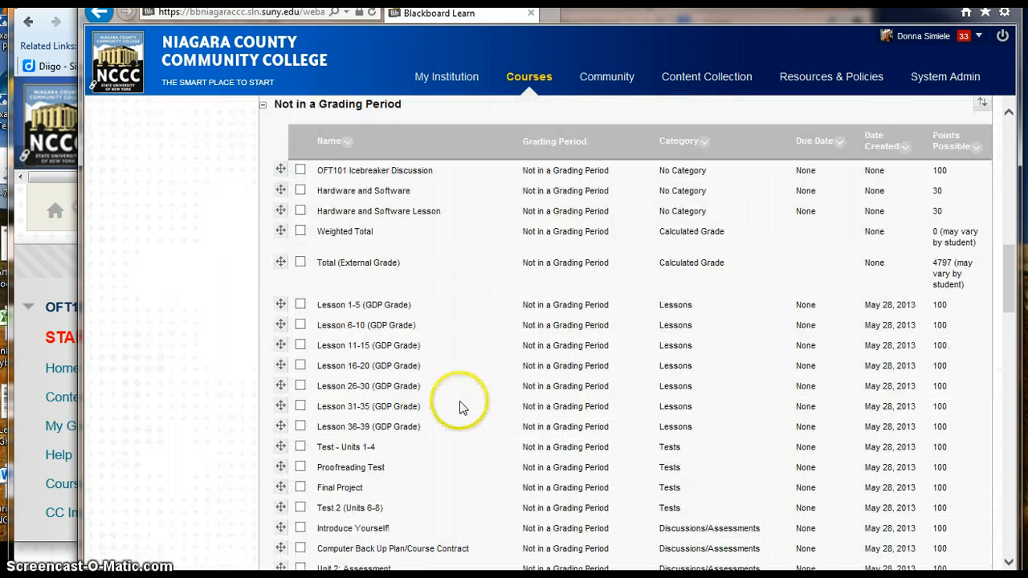
scroll(down, 3)
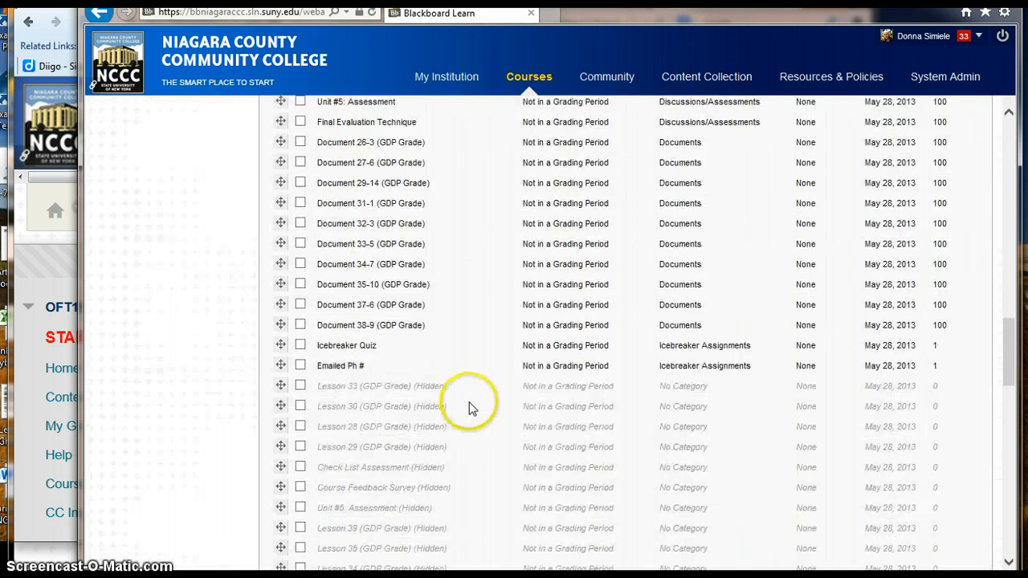
scroll(down, 3)
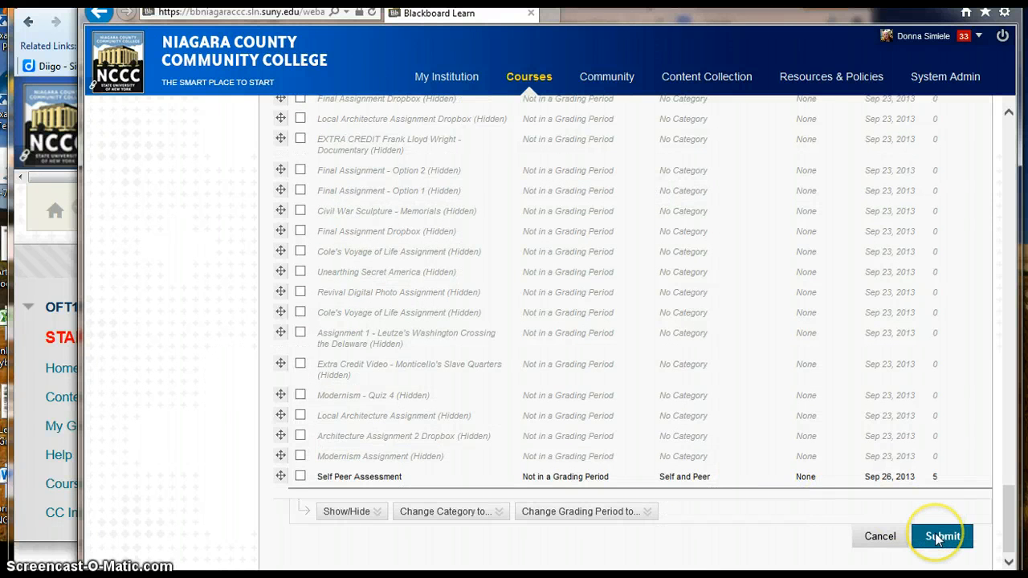
click(940, 536)
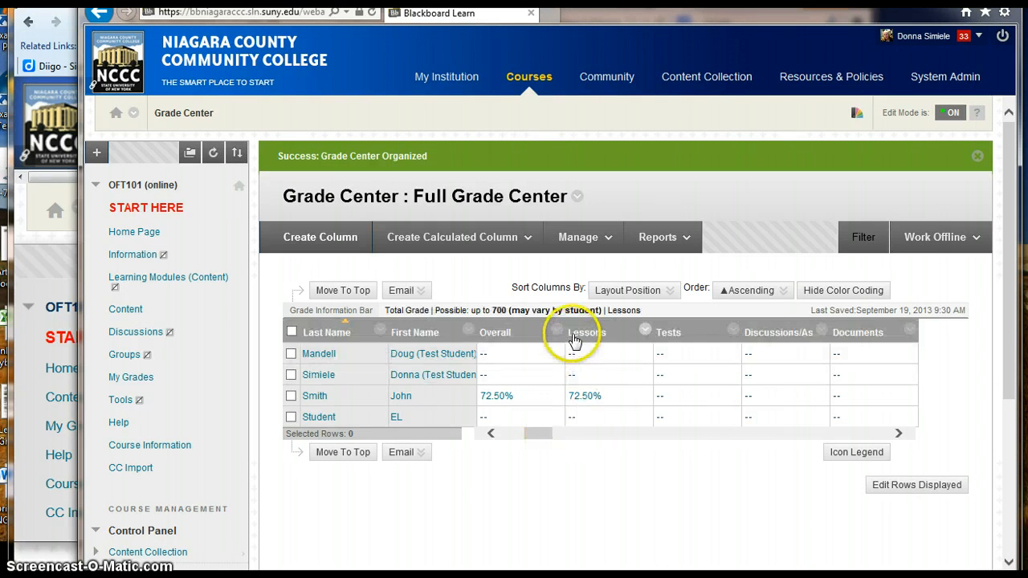
Step: Mark the Tests, Discussions and Documents total columns as hidden from students via their column options
click(645, 331)
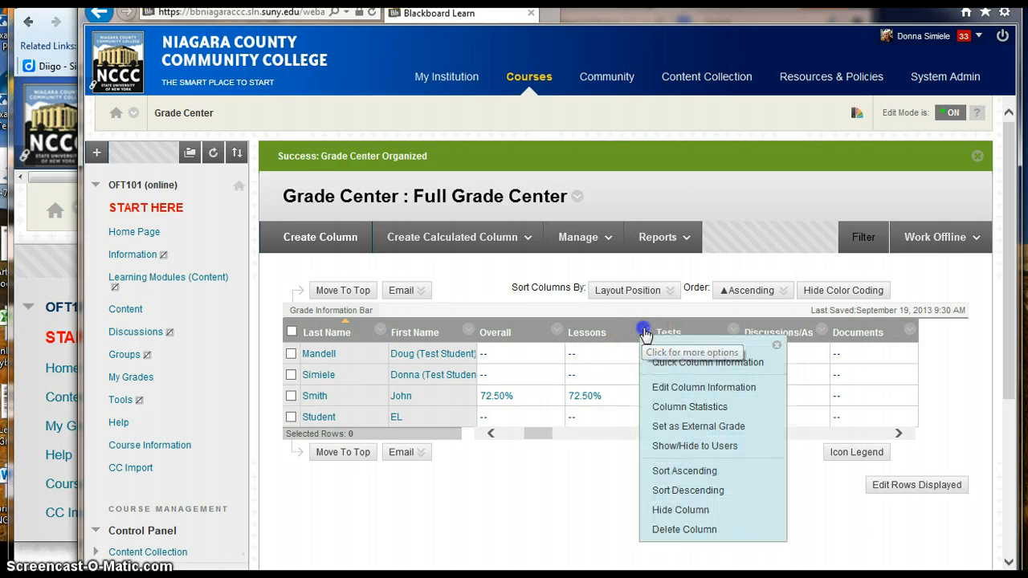
mouse_move(645, 332)
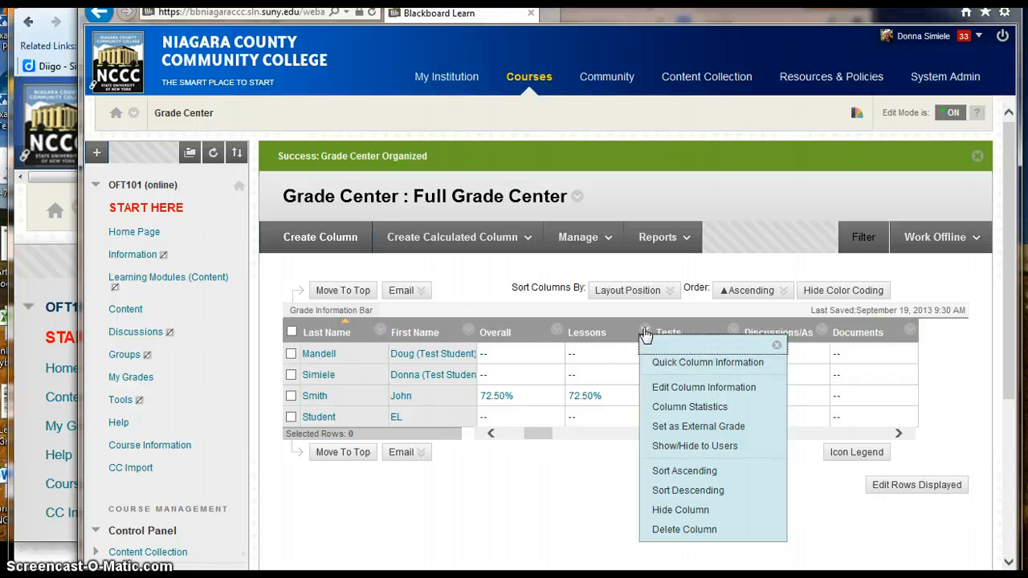
mouse_move(699, 449)
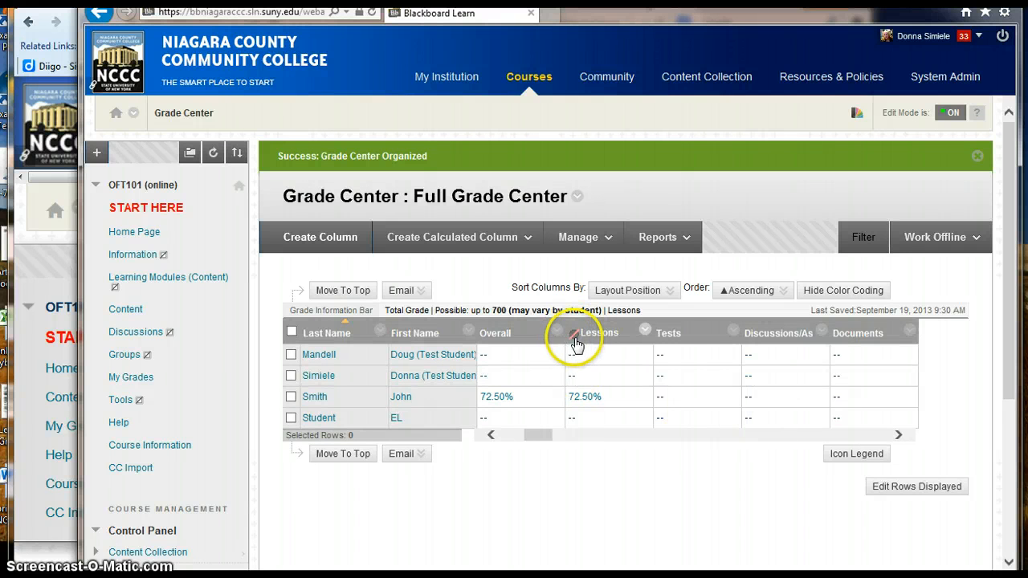
mouse_move(641, 342)
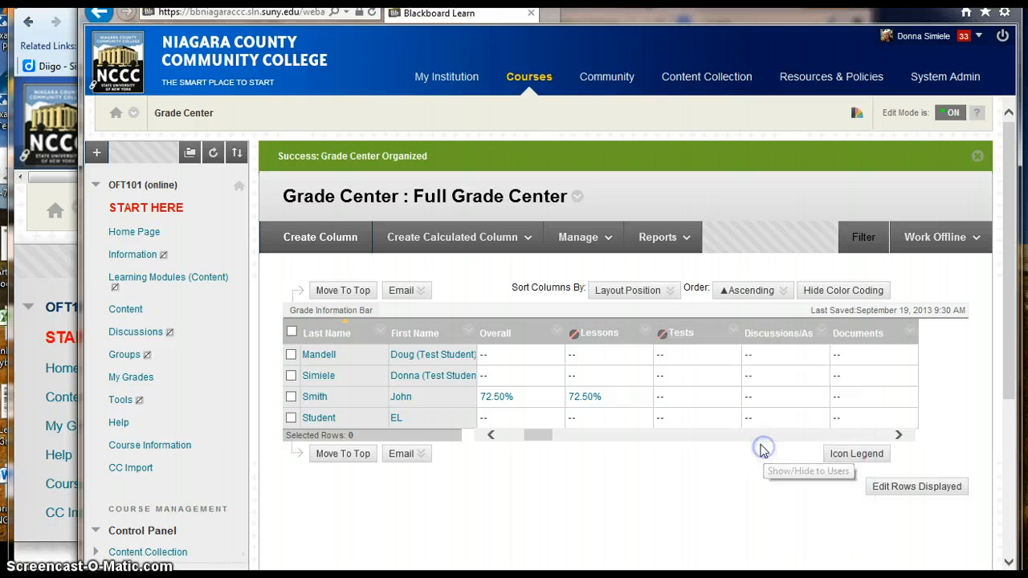
click(857, 332)
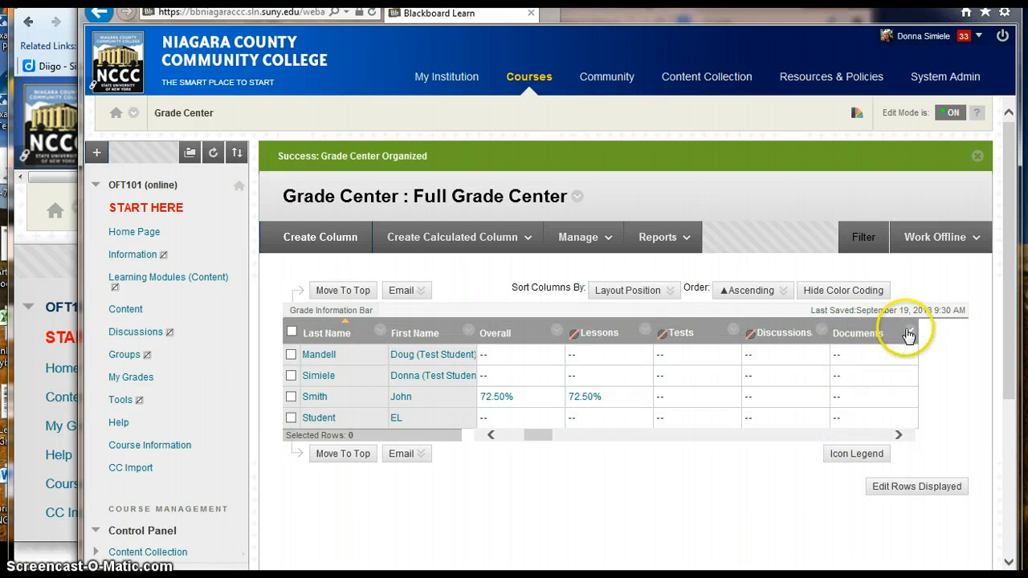
click(907, 332)
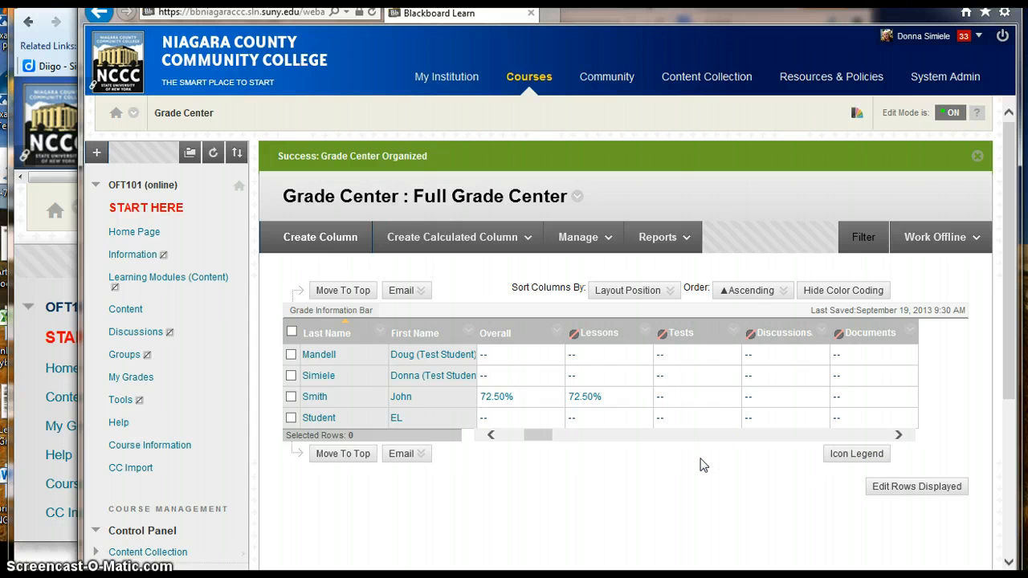
mouse_move(640, 418)
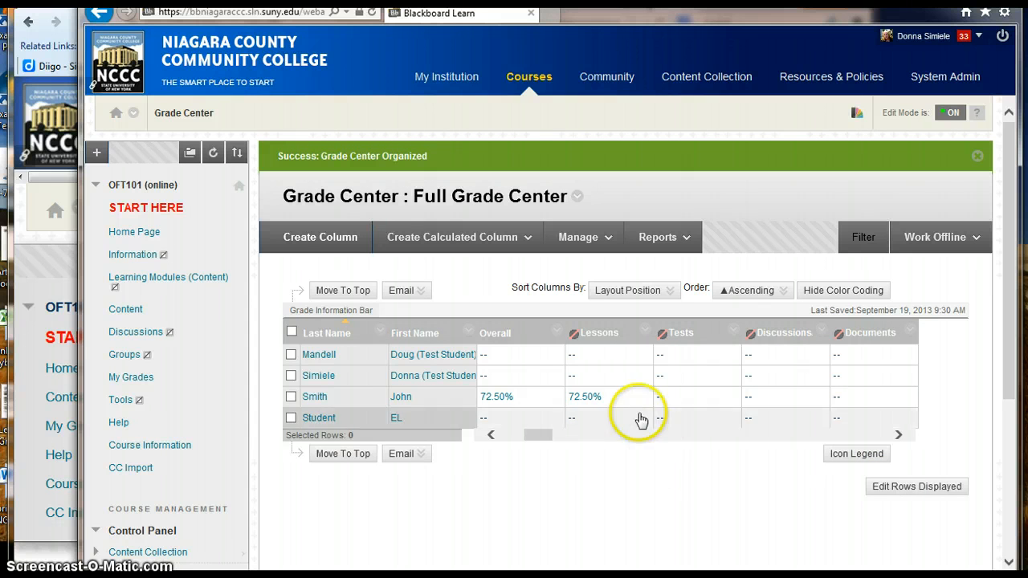
mouse_move(614, 270)
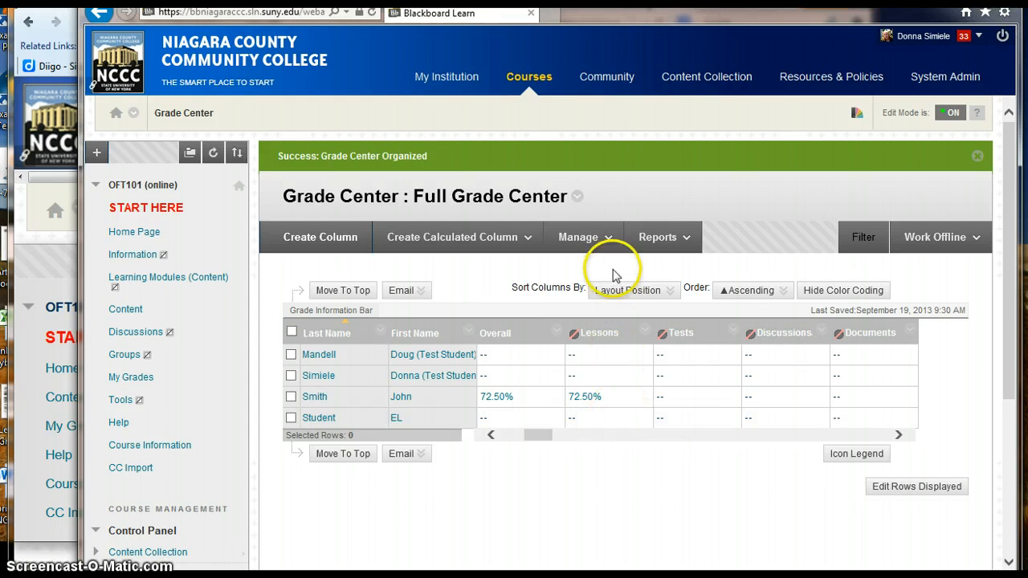
Step: In Column Organization, check the Lessons, Tests, Discussions/Assessments and Documents total columns
click(578, 238)
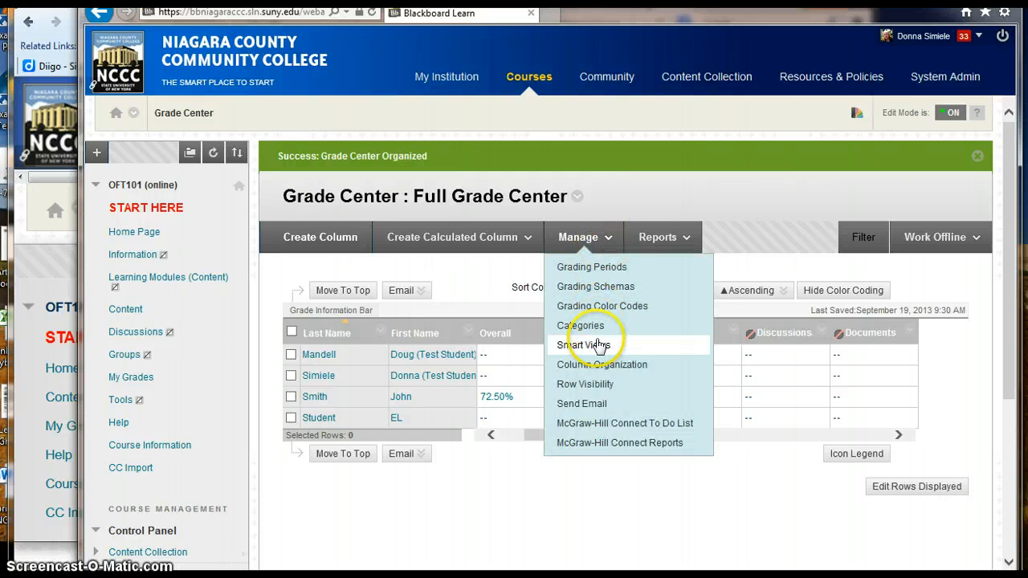
mouse_move(594, 365)
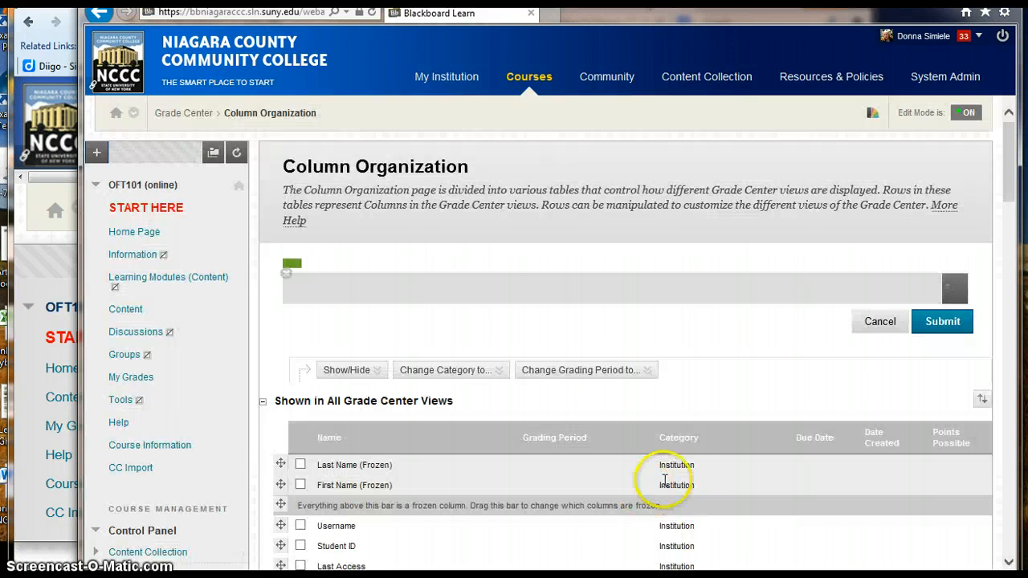
scroll(down, 3)
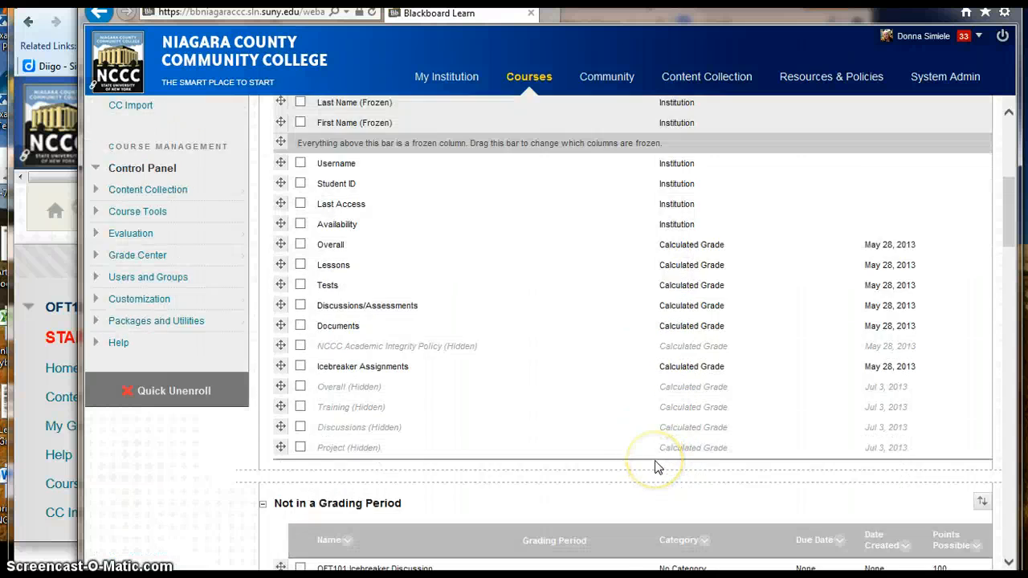
scroll(down, 3)
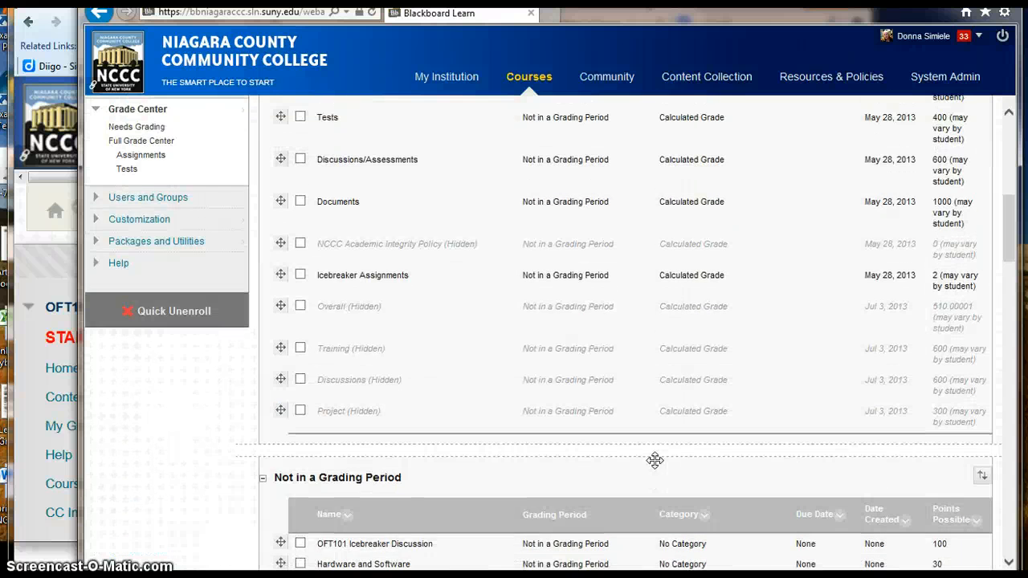
scroll(up, 3)
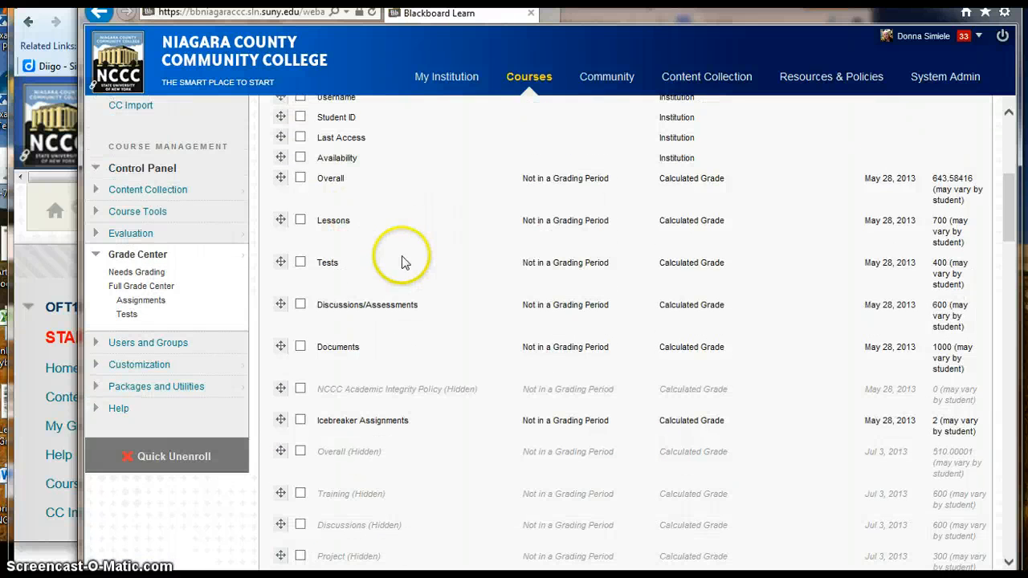
click(300, 218)
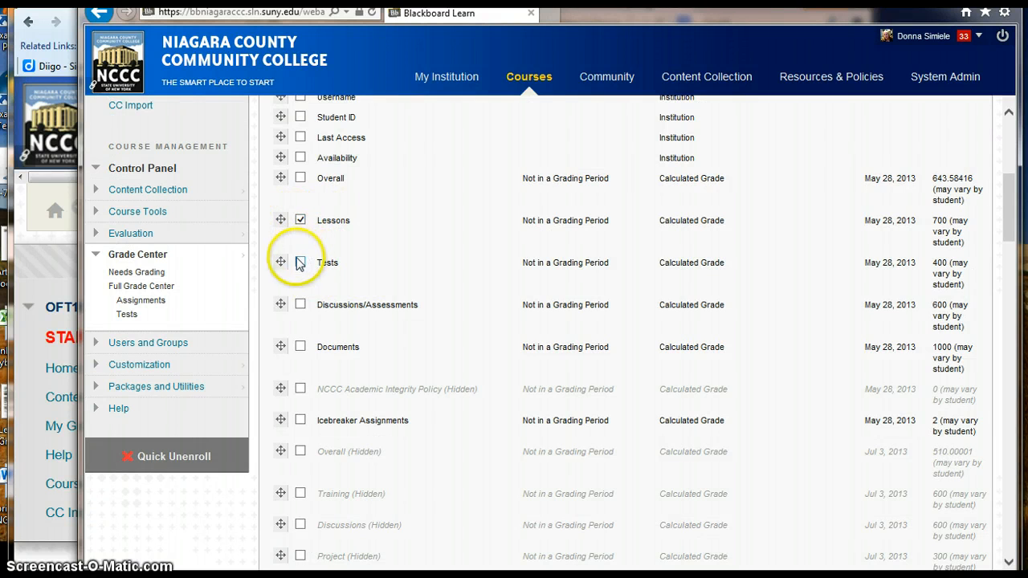
click(299, 347)
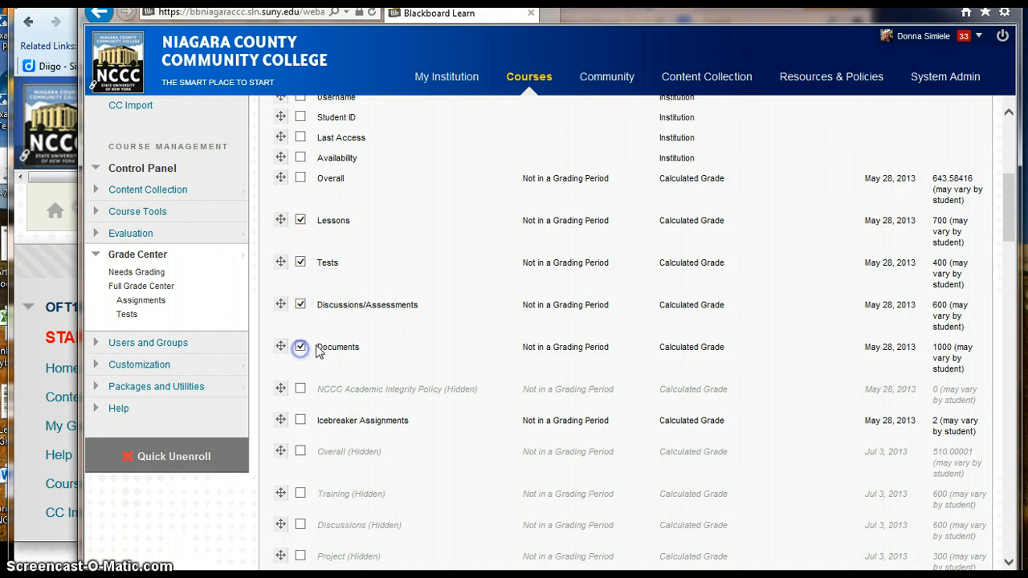
Step: Choose Show/Hide > Hide Selected Columns for the checked totals, leaving the change unsubmitted
scroll(down, 3)
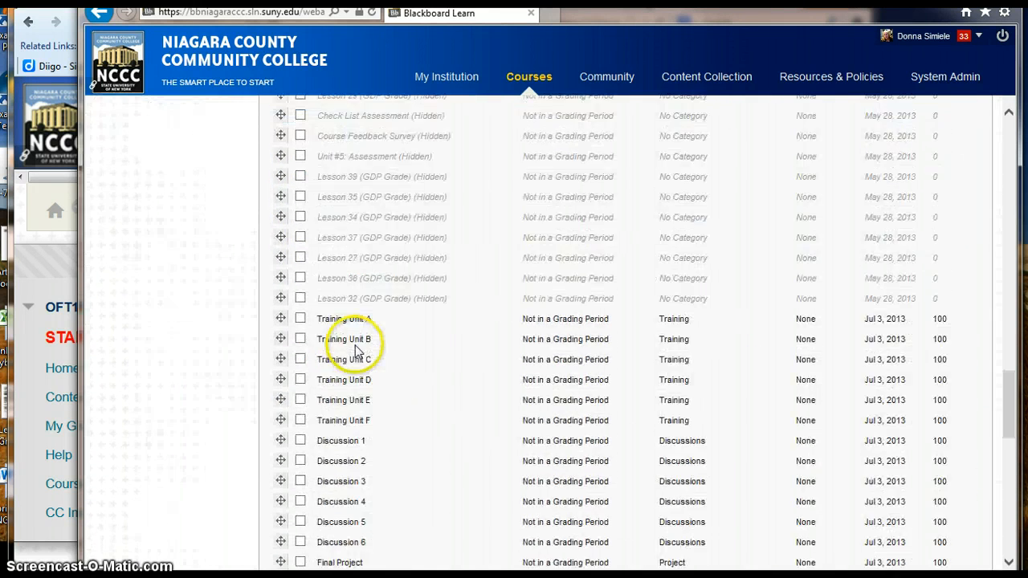
click(347, 511)
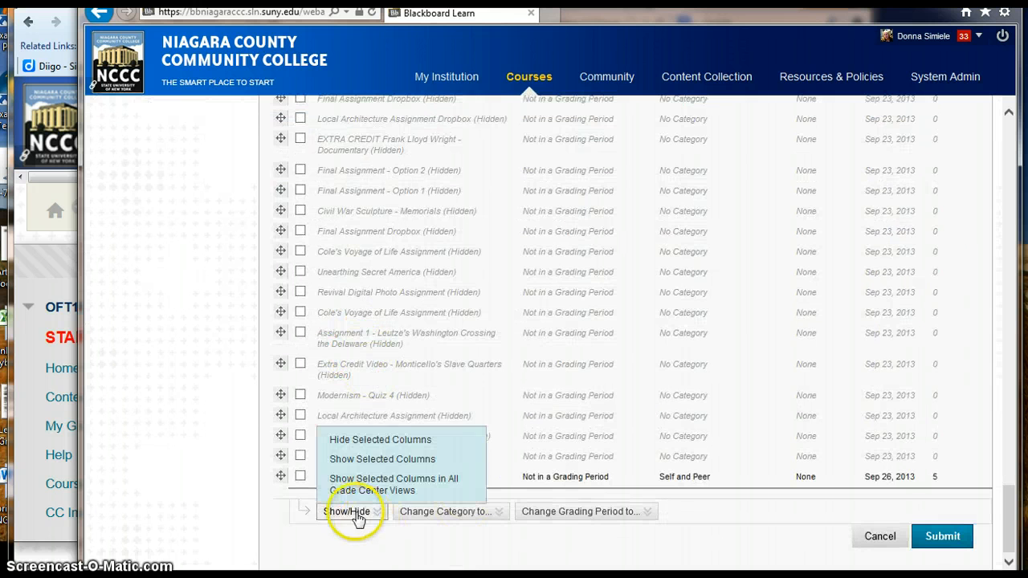
click(346, 510)
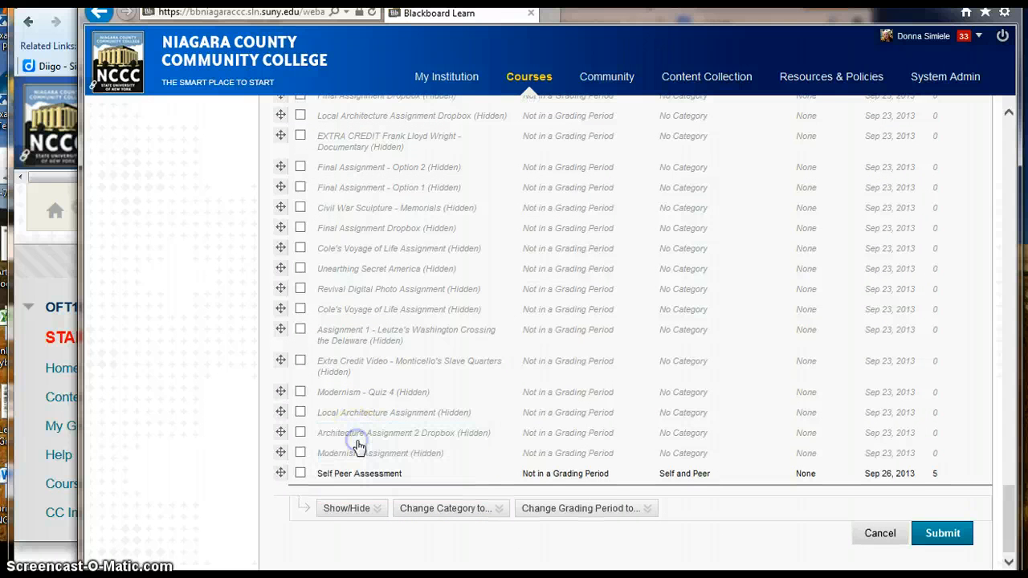
mouse_move(940, 533)
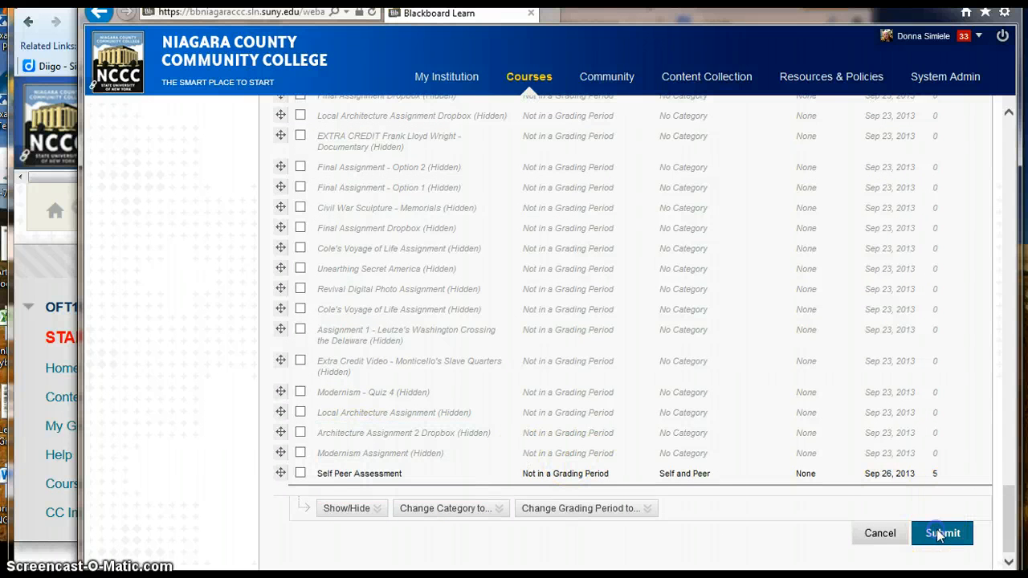
mouse_move(864, 382)
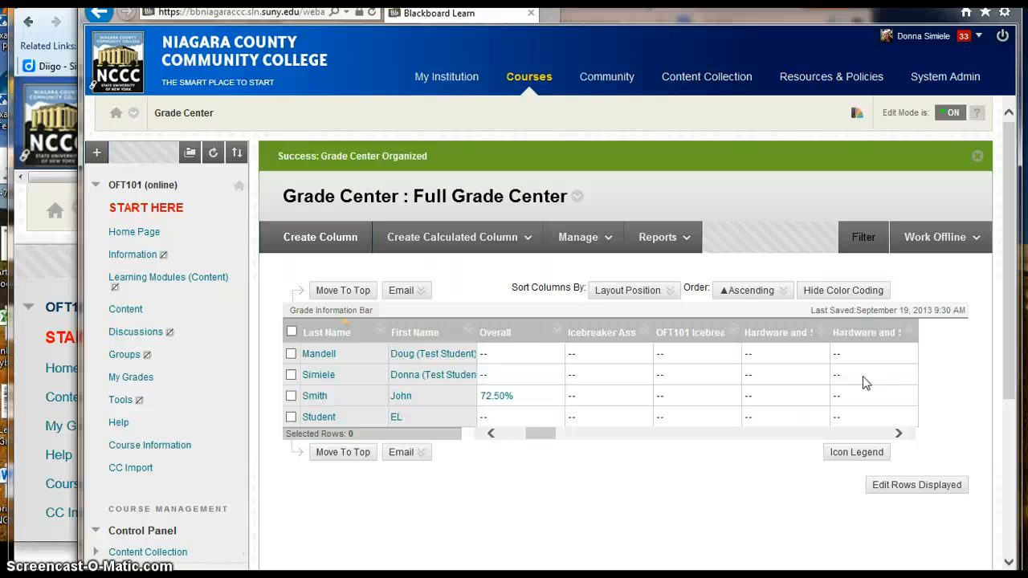
mouse_move(389, 570)
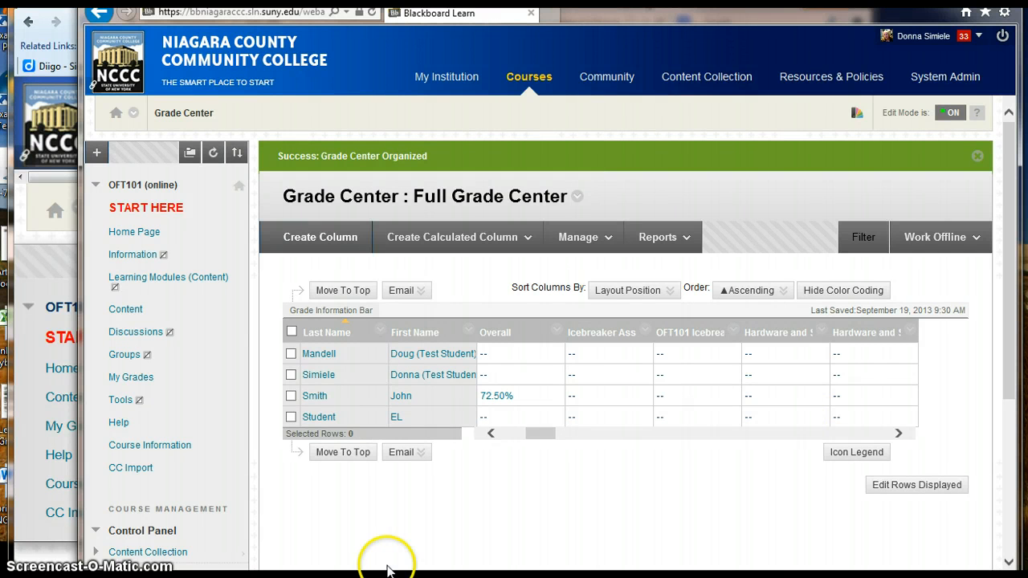